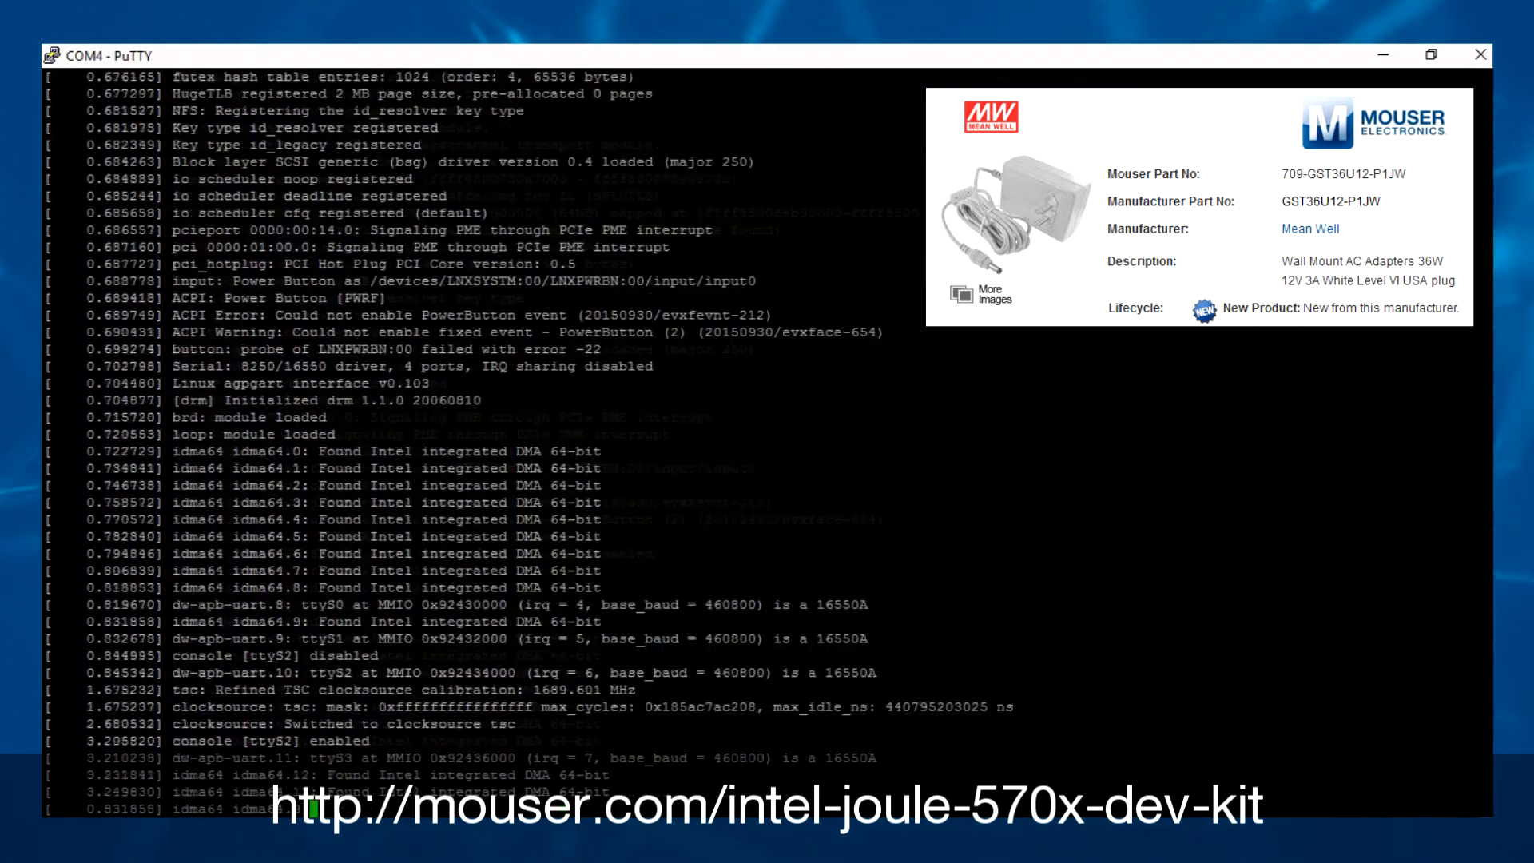
scroll(down, 3)
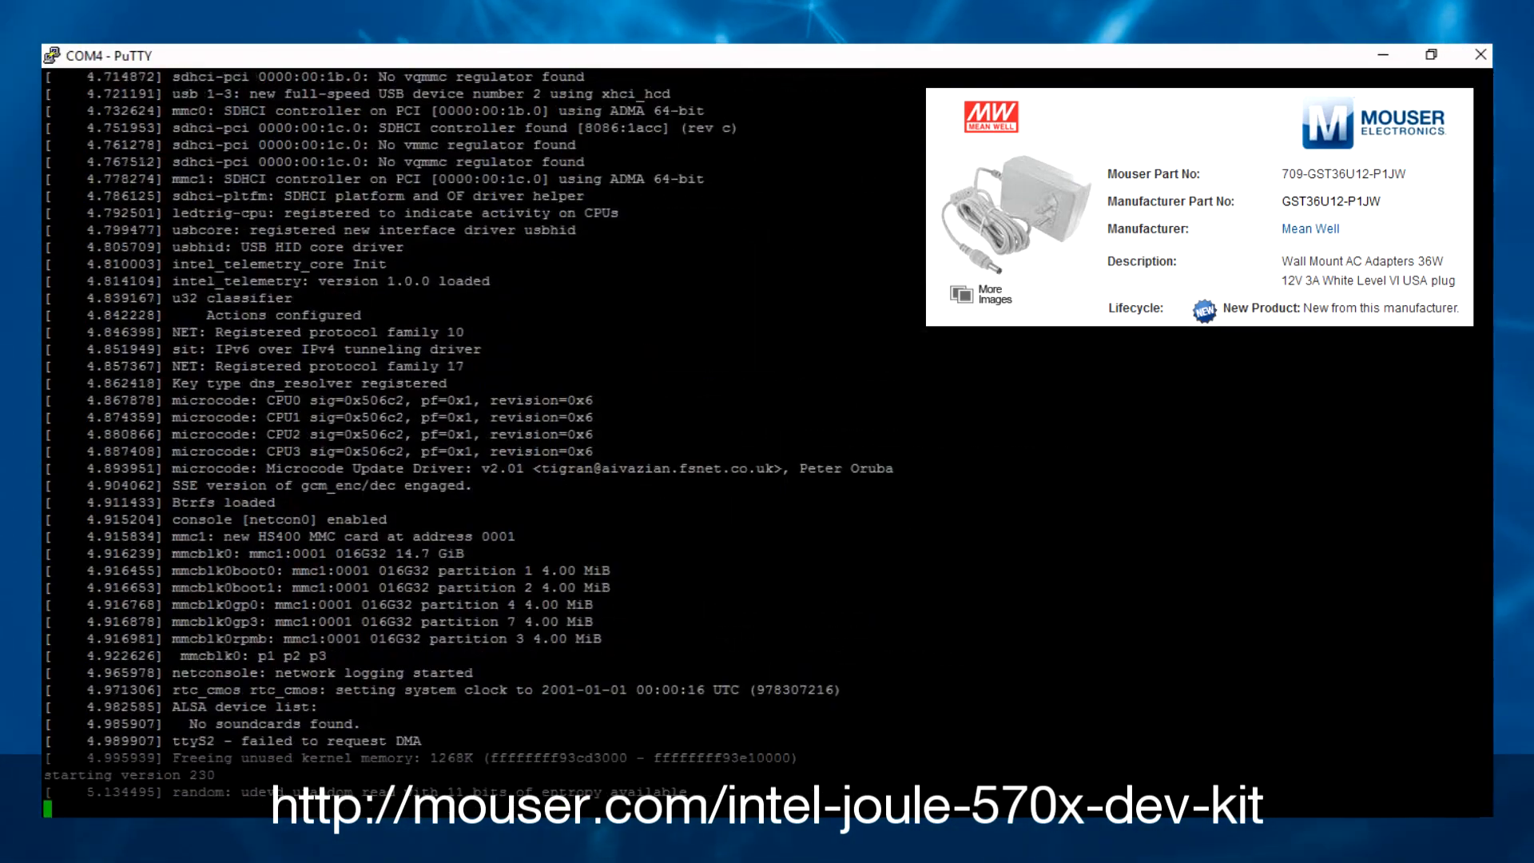